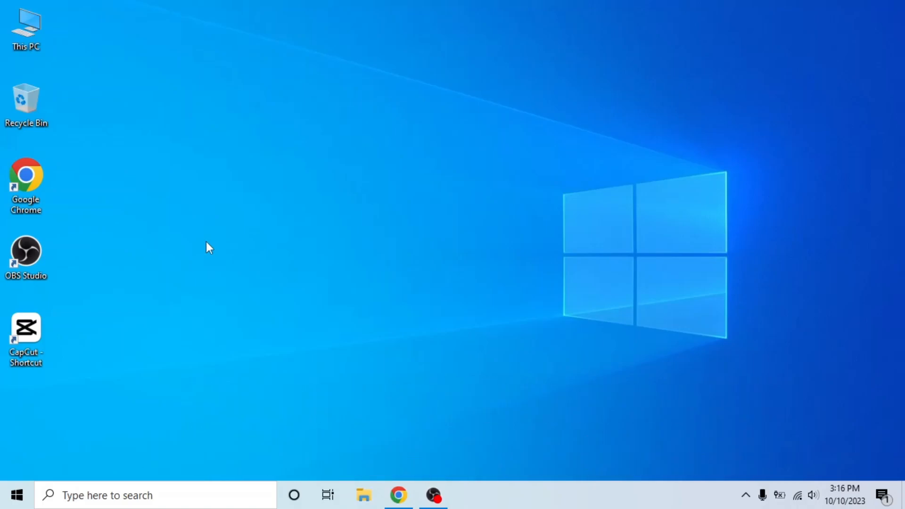
Launch Google Chrome from the desktop and bring up the LinkedIn home feed.
{"action": "left_click", "coordinate": [398, 494]}
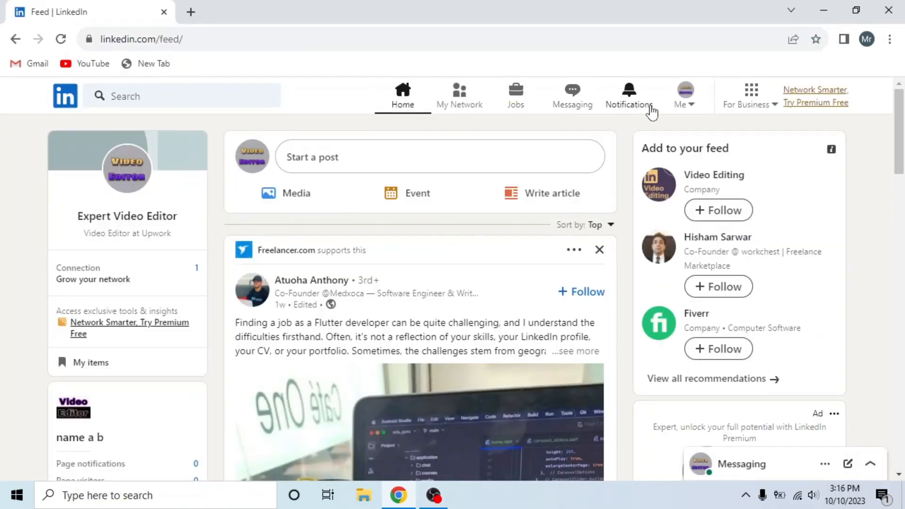
Go to LinkedIn Settings & Privacy from the Me menu and reach the Notifications category.
{"action": "left_click", "coordinate": [684, 96]}
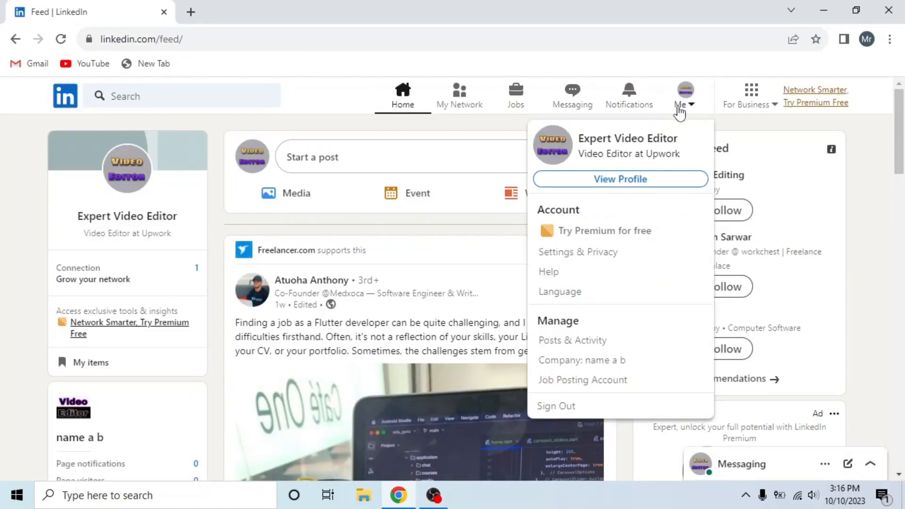
{"action": "mouse_move", "coordinate": [578, 252]}
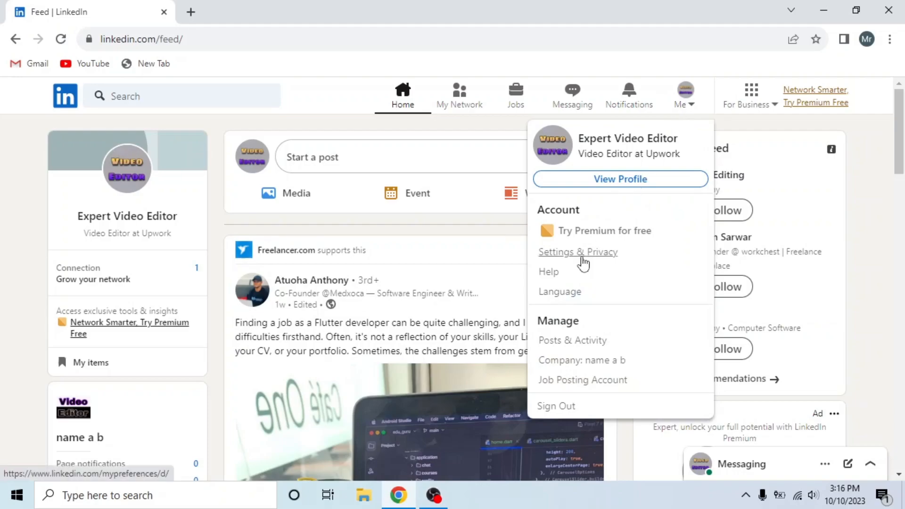
{"action": "left_click", "coordinate": [578, 252]}
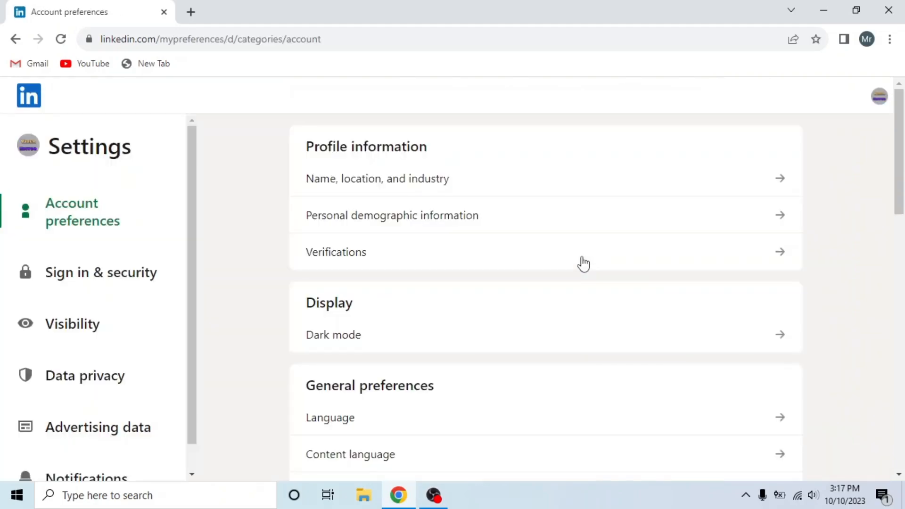
{"action": "mouse_move", "coordinate": [64, 261]}
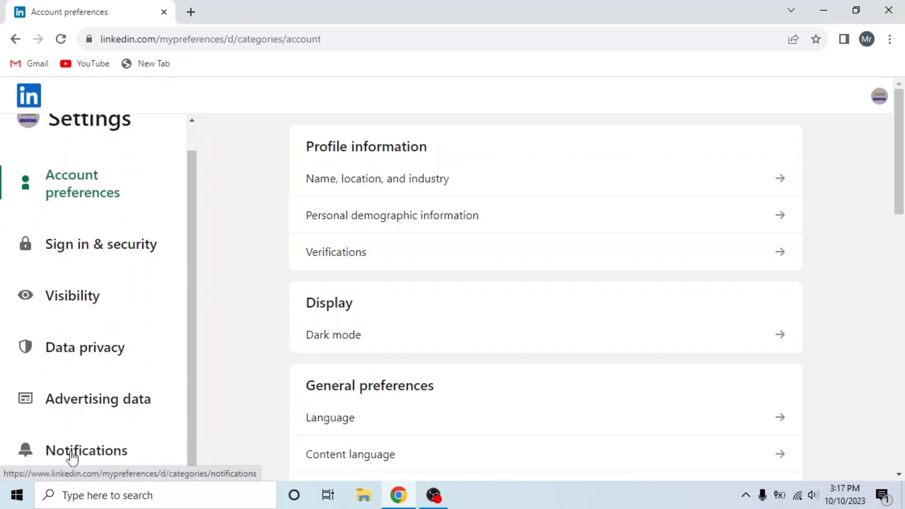
{"action": "left_click", "coordinate": [87, 450]}
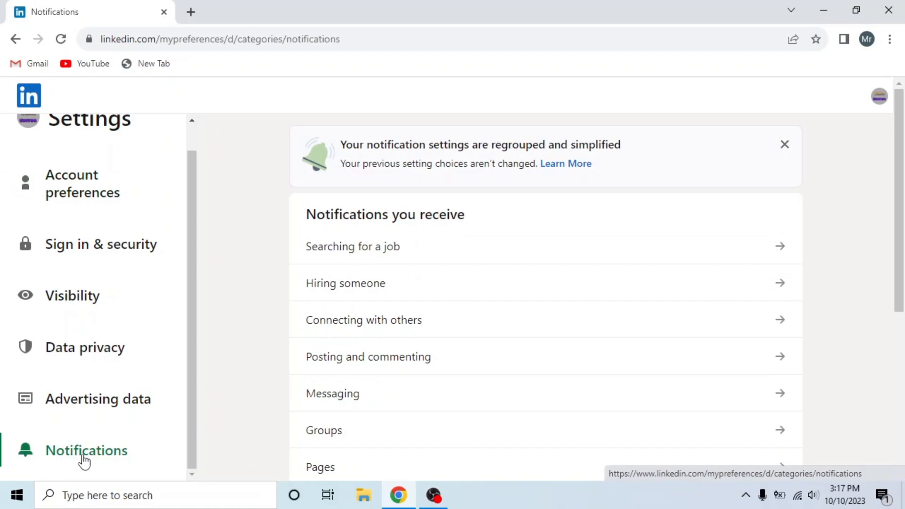
{"action": "mouse_move", "coordinate": [368, 304]}
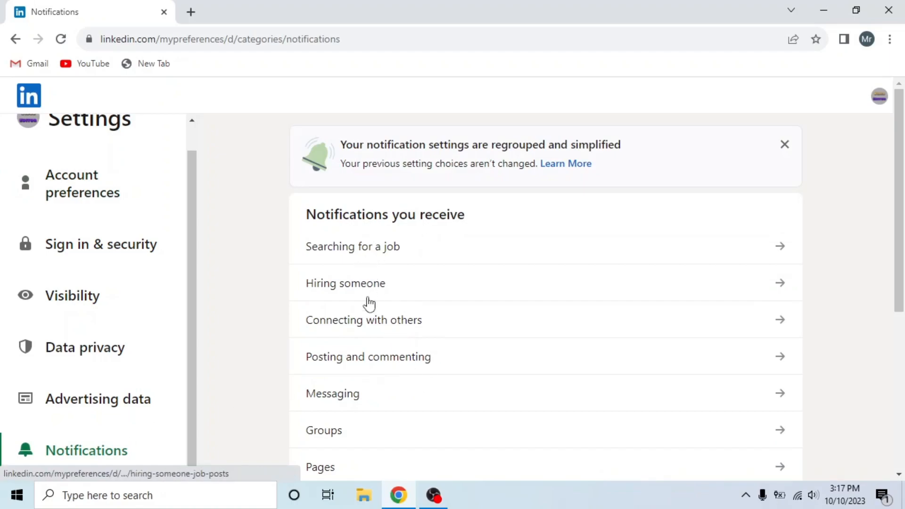
Open the Messaging notification category listing Messages, reminders and InMail options.
{"action": "left_click", "coordinate": [332, 393]}
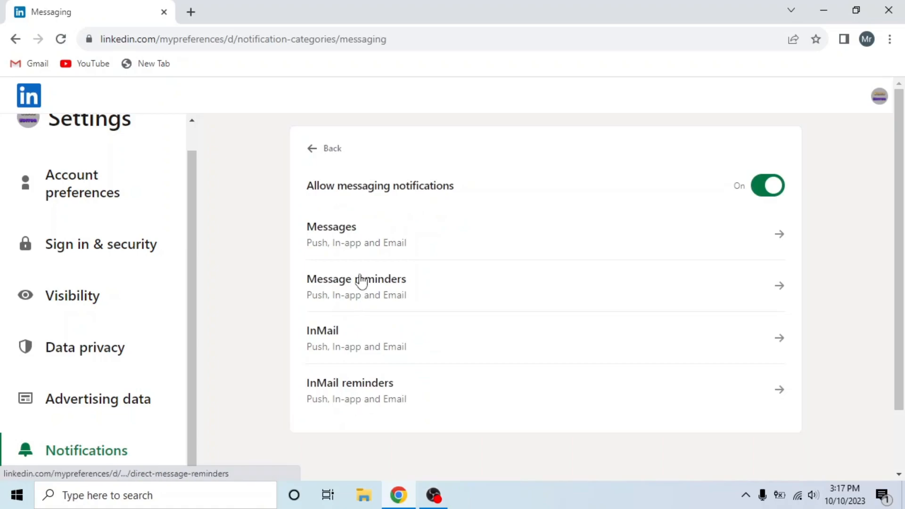
{"action": "mouse_move", "coordinate": [430, 243]}
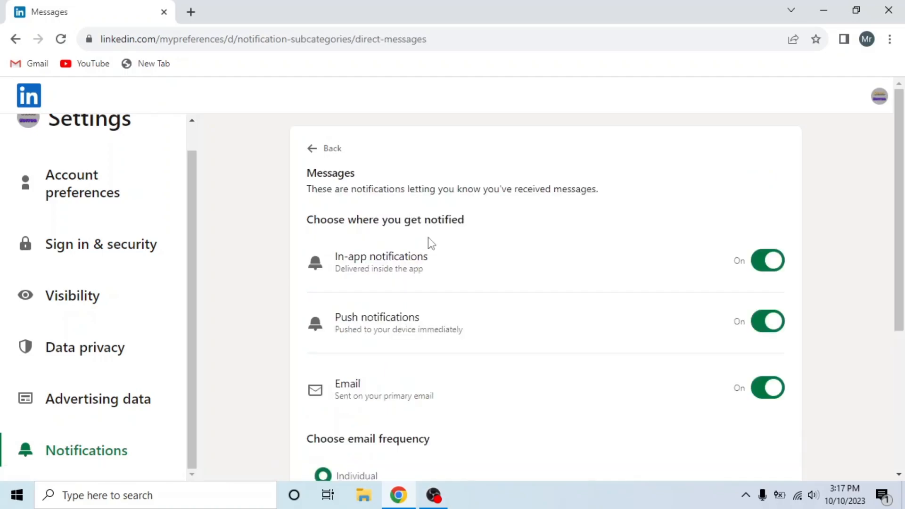
Turn email off for Messages and another messaging category, returning to the Messaging list.
{"action": "left_click", "coordinate": [767, 388]}
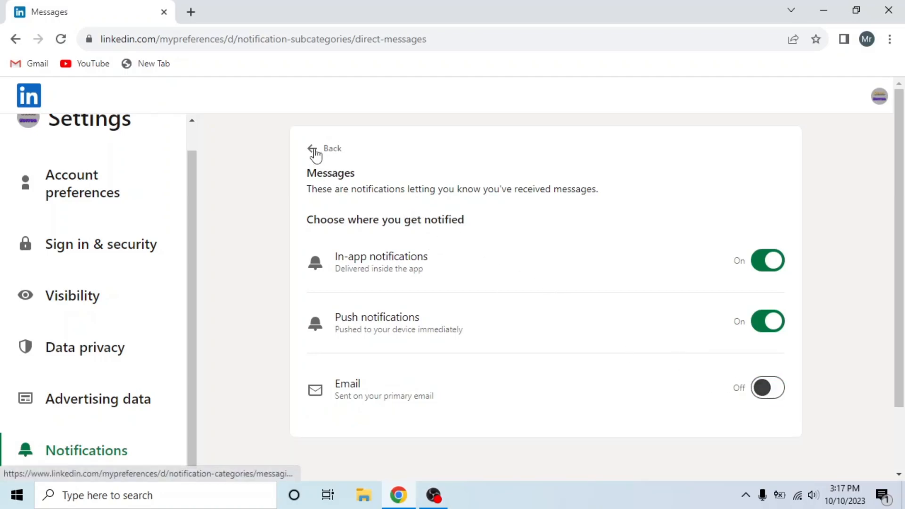
{"action": "left_click", "coordinate": [324, 148]}
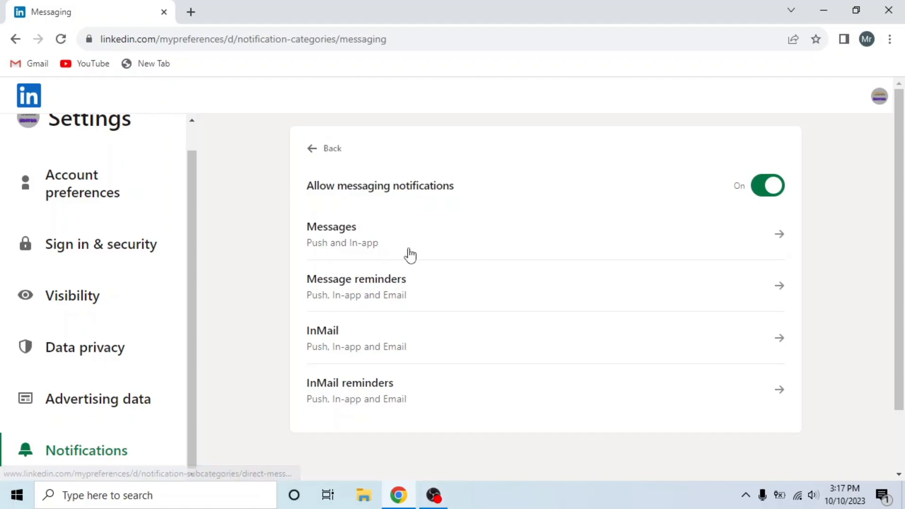
{"action": "left_click", "coordinate": [357, 285]}
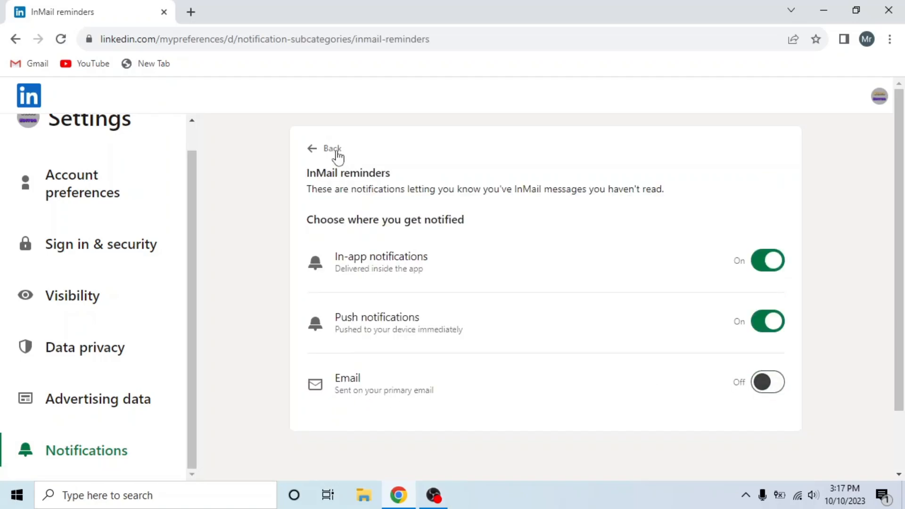
{"action": "left_click", "coordinate": [324, 145]}
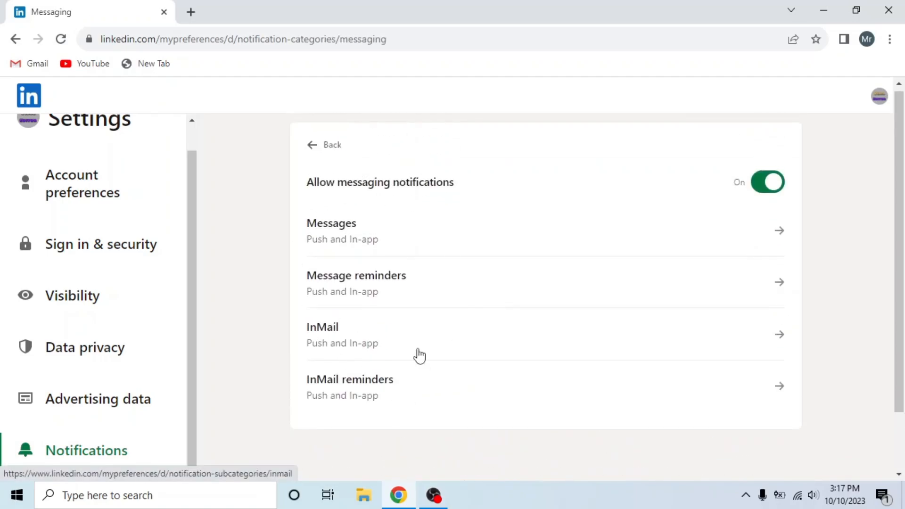